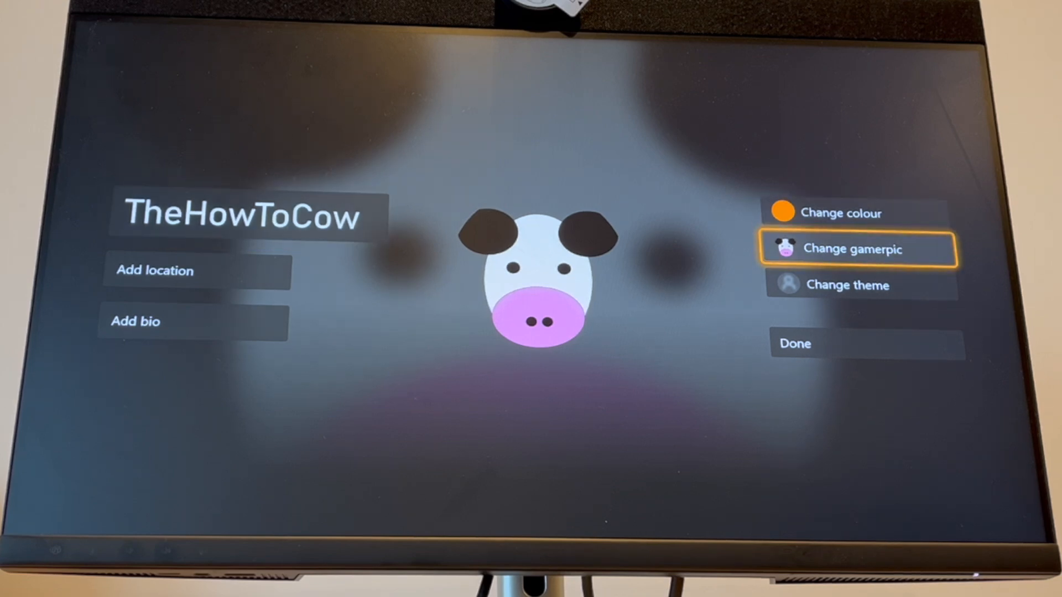
Launch the installed Xbox app from the App Store 'xbox app' search results.
{"action": "left_click", "coordinate": [858, 250]}
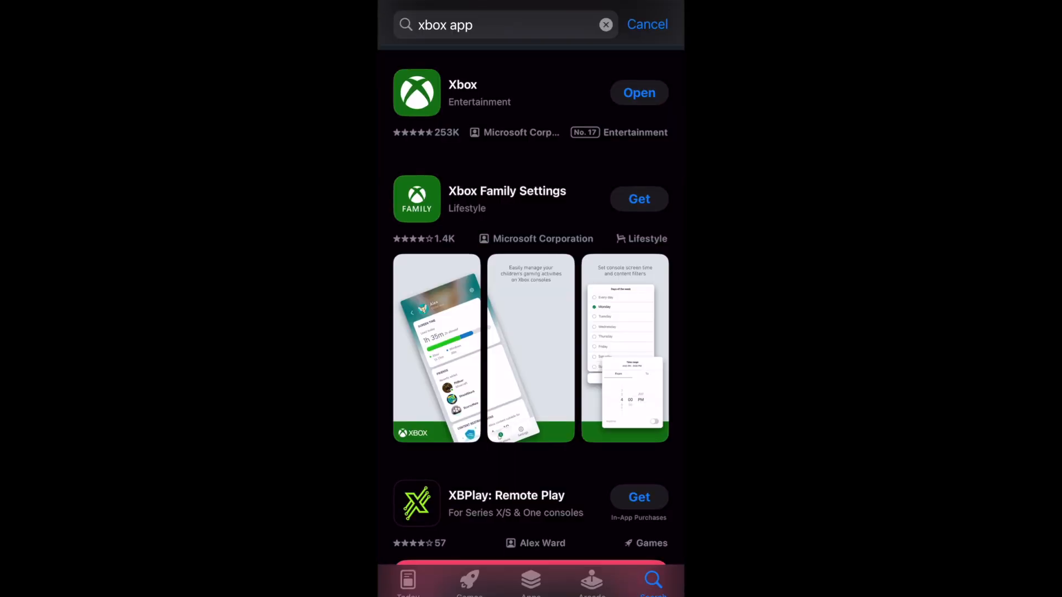
{"action": "left_click", "coordinate": [504, 24]}
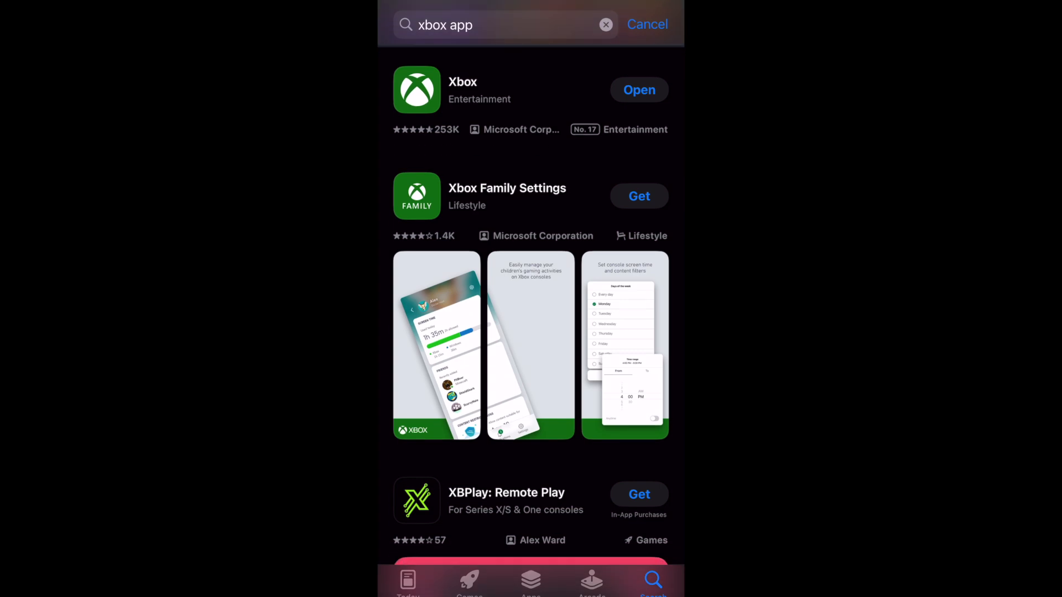
{"action": "left_click", "coordinate": [638, 90]}
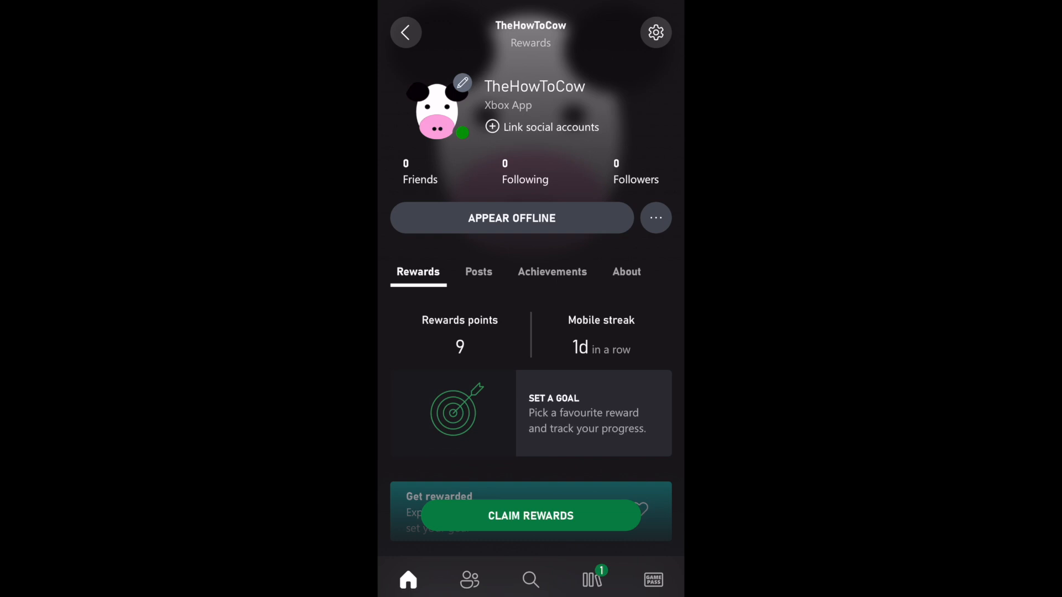
Tap the pencil icon on the profile's cow gamerpic to open Choose gamerpic.
{"action": "left_click", "coordinate": [462, 82]}
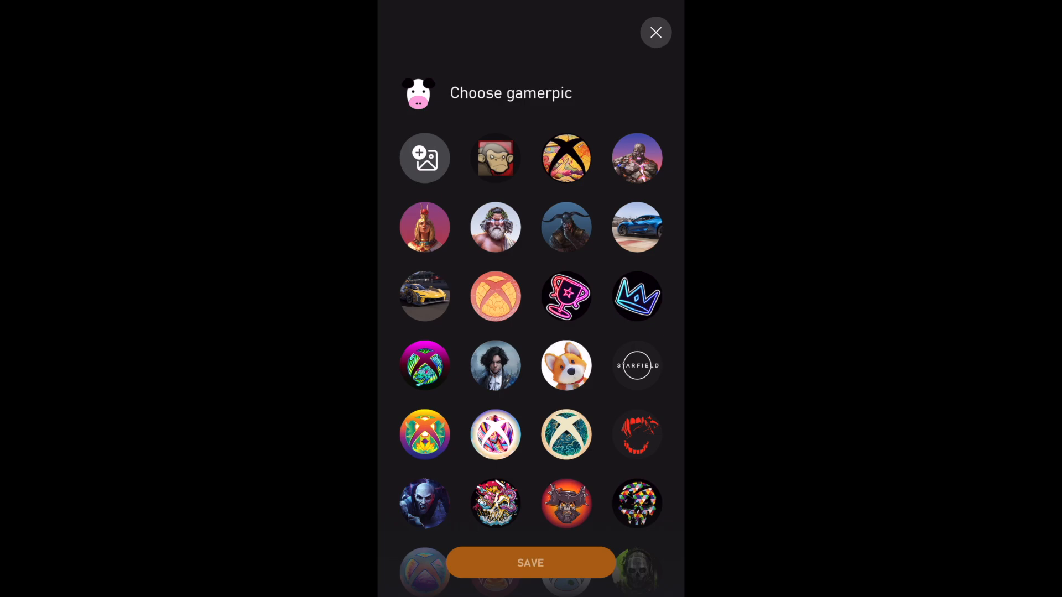
Preview a stock gamerpic, then open the photo library via the add-photo circle.
{"action": "left_click", "coordinate": [636, 365]}
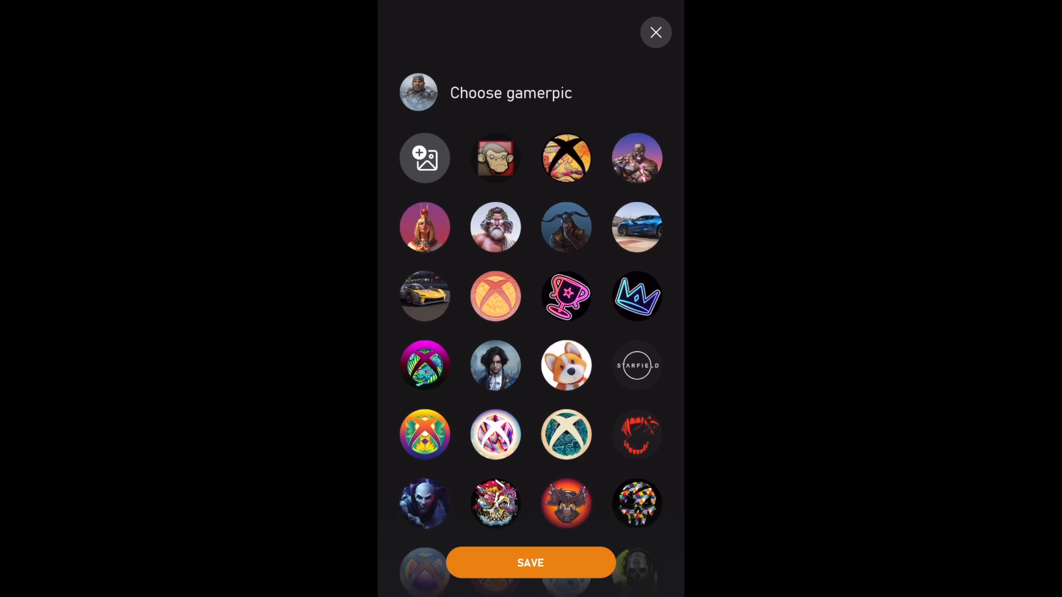
{"action": "left_click", "coordinate": [425, 158]}
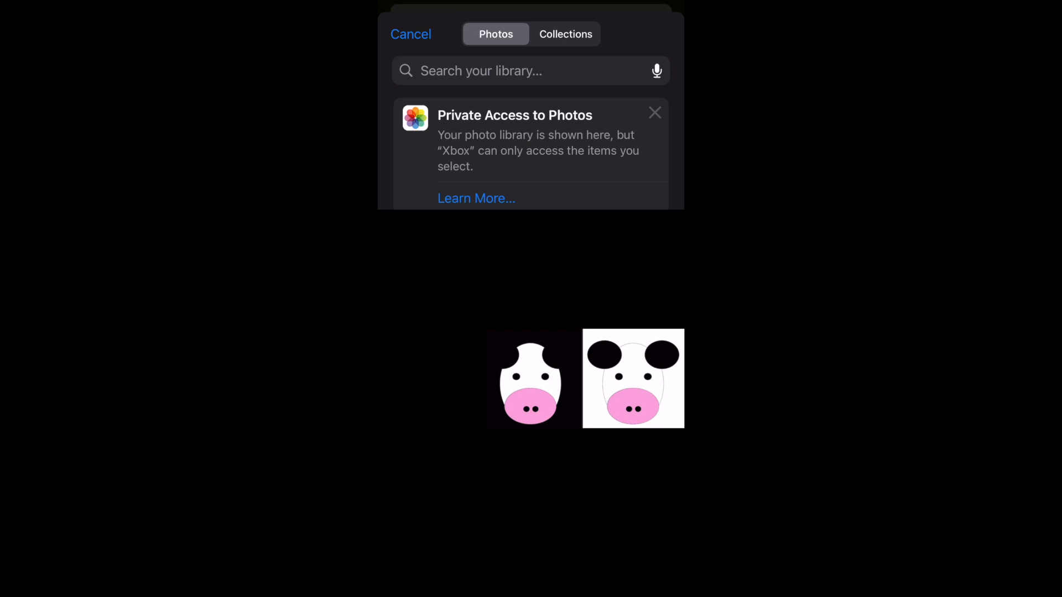
Pick the cow image with the black background from Photos.
{"action": "left_click", "coordinate": [531, 378]}
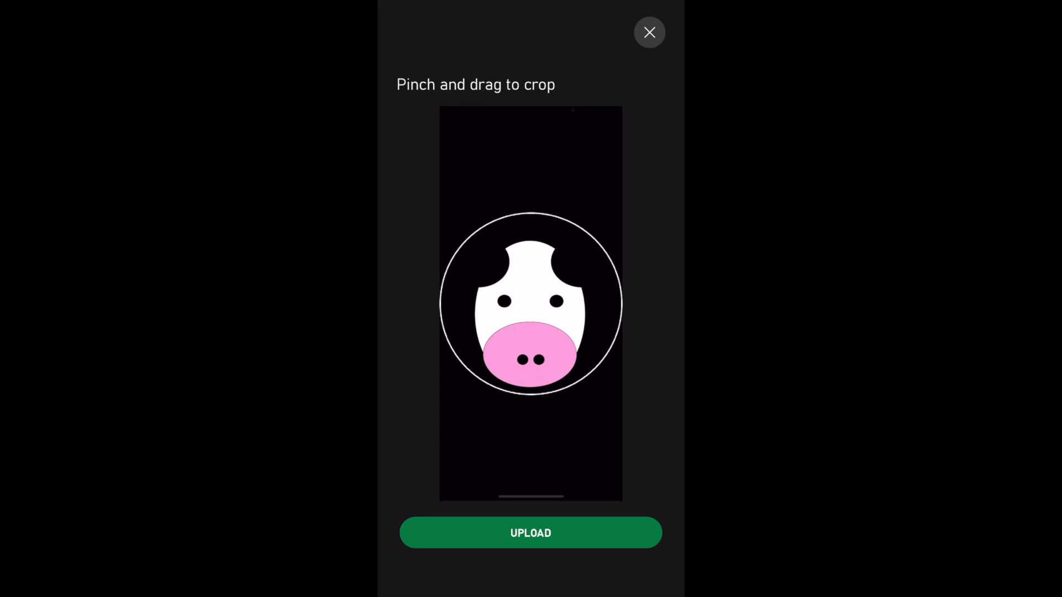
Upload the cropped cow picture and confirm sending it for moderation.
{"action": "left_click", "coordinate": [530, 533]}
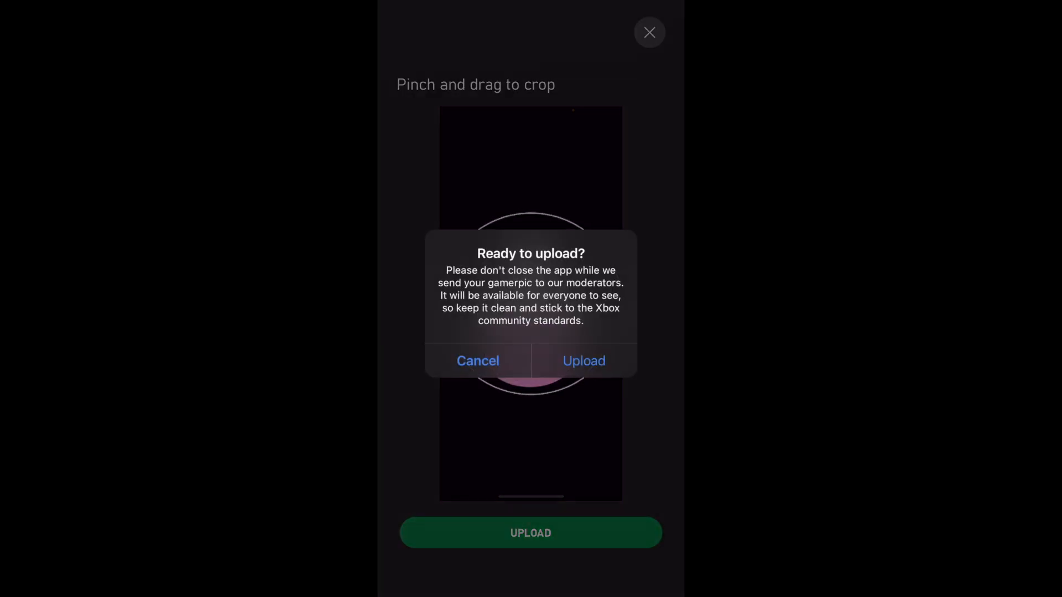
{"action": "left_click", "coordinate": [583, 360]}
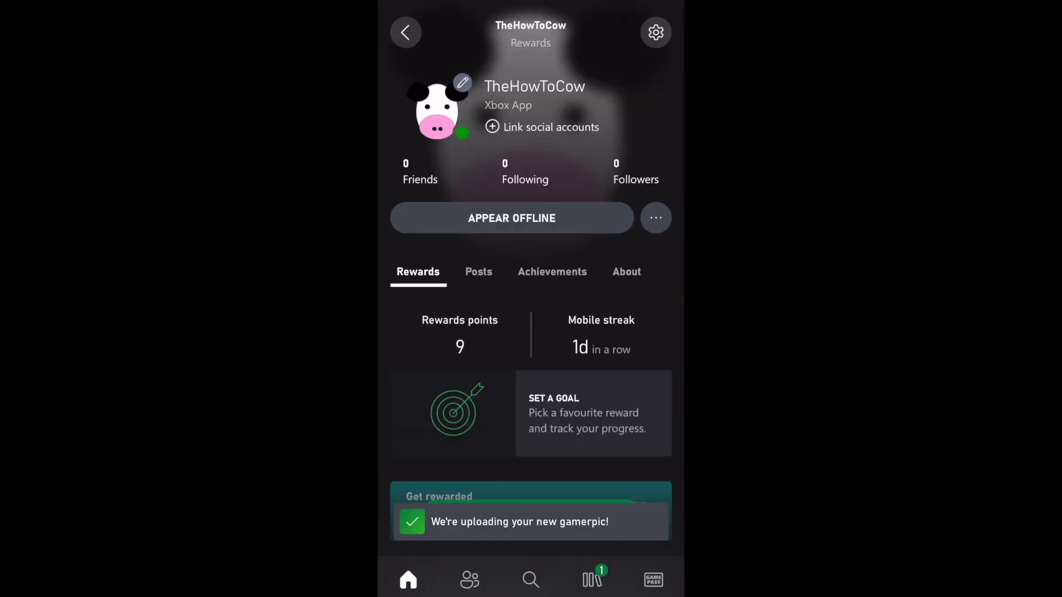